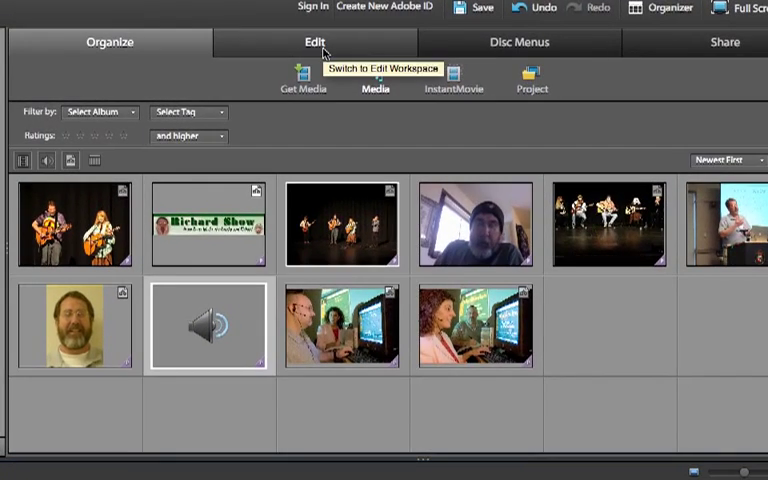
- Show the Titles templates gallery in the Edit workspace
{"action": "left_click", "coordinate": [314, 42]}
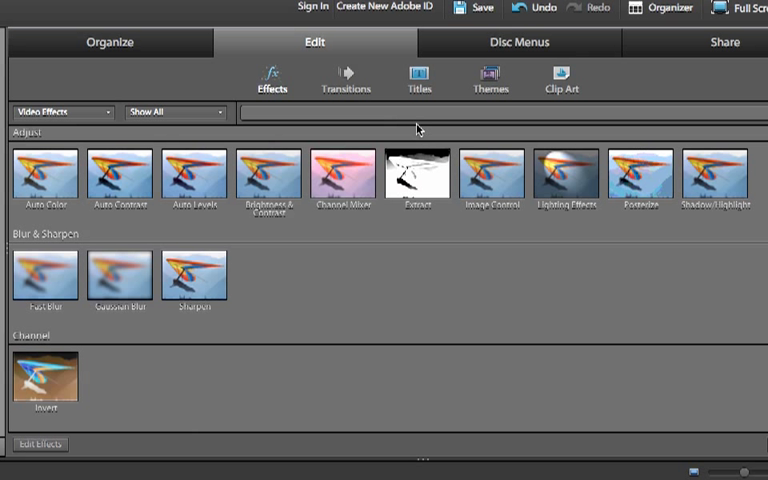
{"action": "mouse_move", "coordinate": [420, 80]}
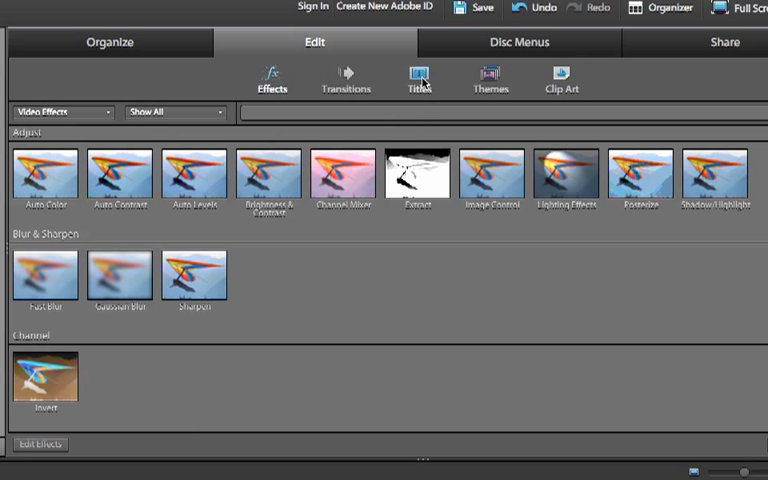
{"action": "left_click", "coordinate": [418, 76]}
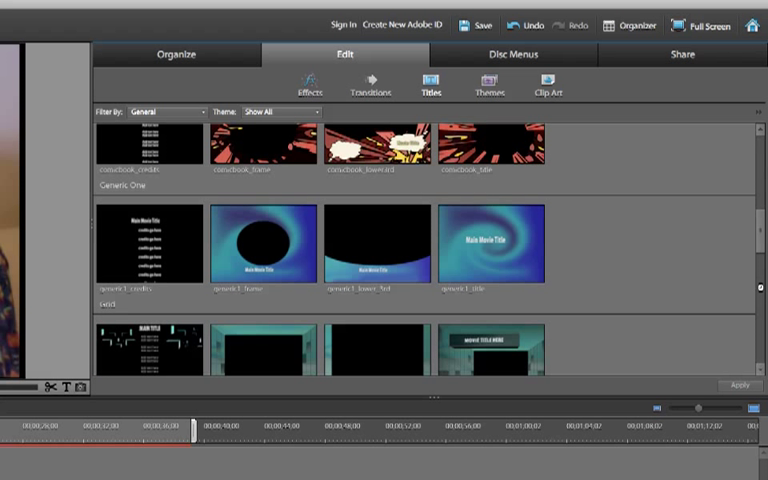
- Scroll down through the title themes to find one to drag onto the timeline
{"action": "scroll", "scroll_direction": "down", "scroll_amount": 3}
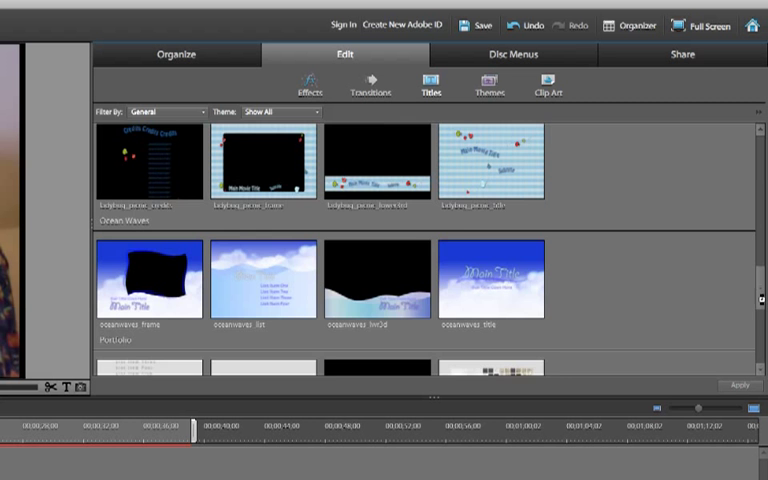
{"action": "scroll", "scroll_direction": "down", "scroll_amount": 3}
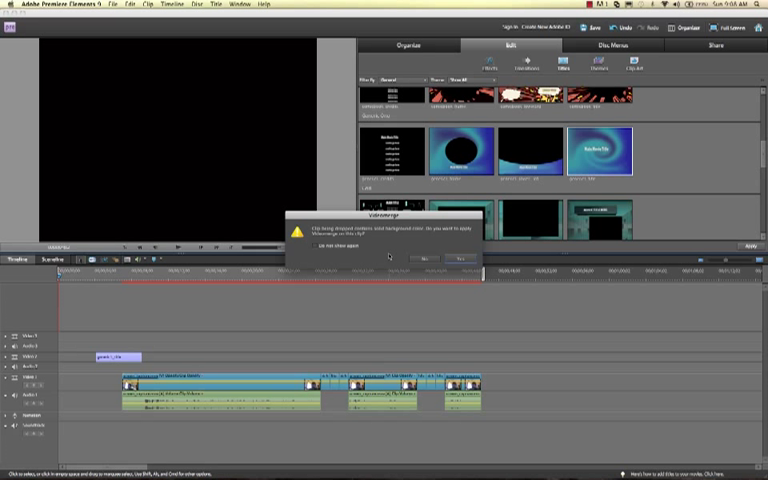
- Dismiss the message and remove the extra theme clip with Delete and Close Gap, leaving one opening title
{"action": "left_click", "coordinate": [456, 260]}
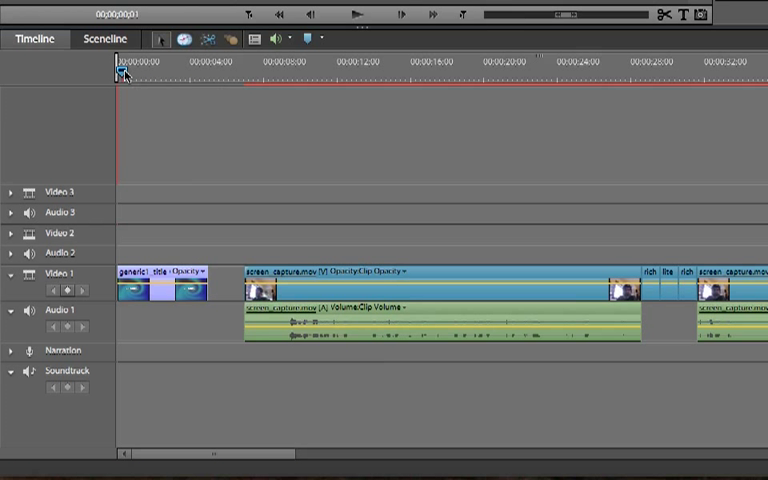
{"action": "left_click", "coordinate": [144, 62]}
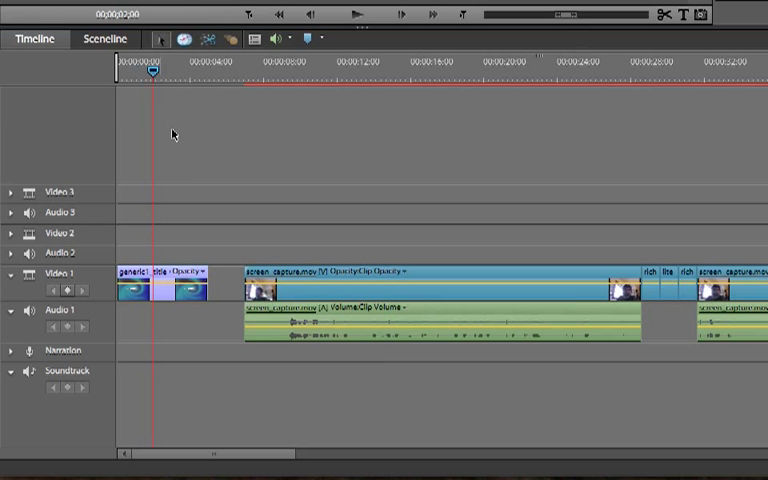
{"action": "left_click_drag", "start_coordinate": [210, 290], "coordinate": [200, 290]}
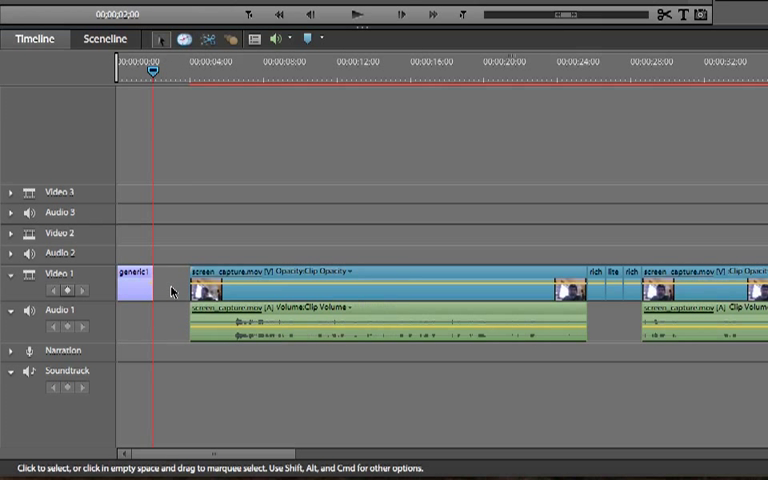
{"action": "right_click", "coordinate": [132, 288]}
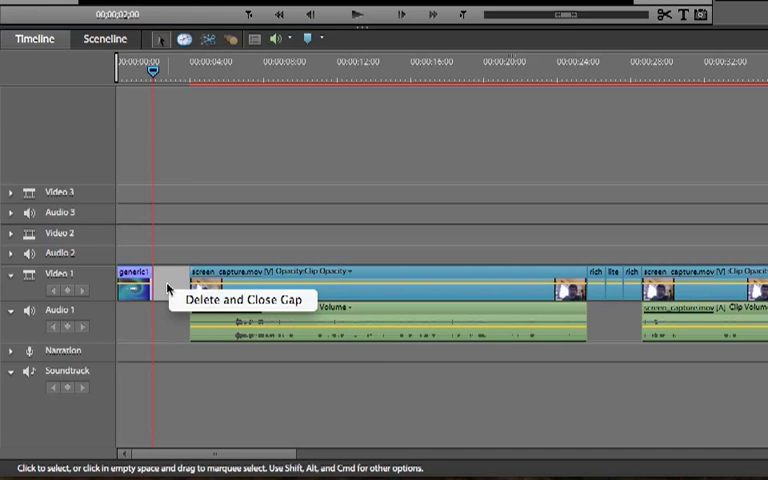
{"action": "left_click", "coordinate": [244, 302]}
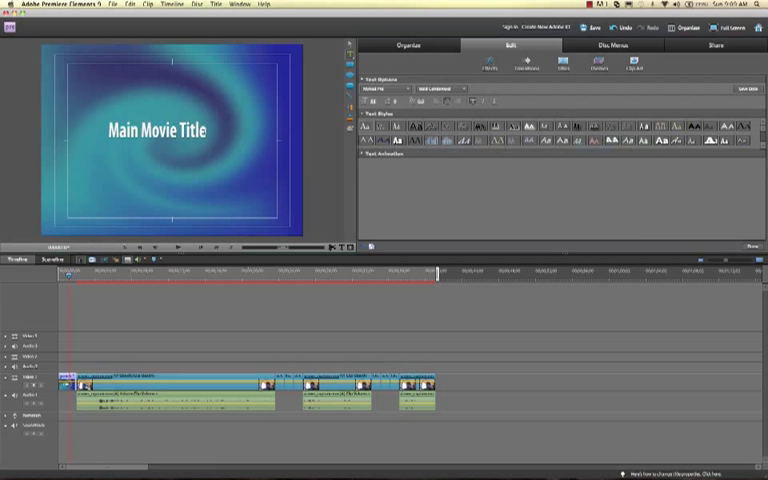
- Replace the 'Main Movie Title' placeholder so the opening title reads Richard's Movie
{"action": "double_click", "coordinate": [160, 130]}
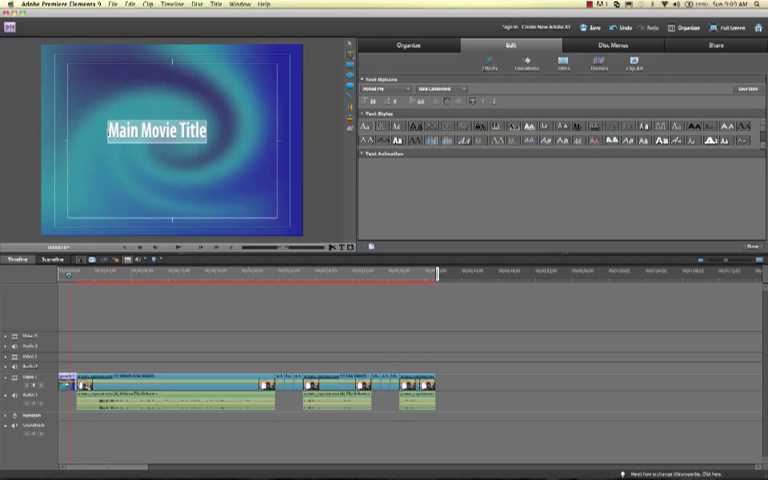
{"action": "type", "text": "Richard's Movie"}
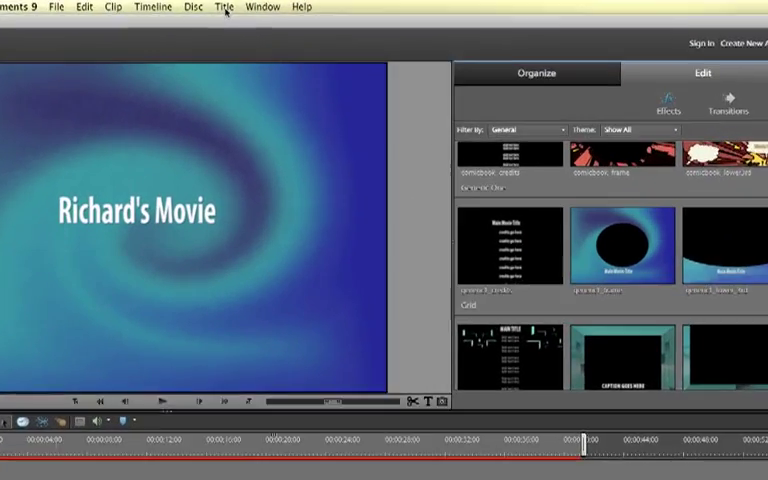
- Add a new Default Still title clip after the existing clips via Title > New Title
{"action": "left_click", "coordinate": [228, 8]}
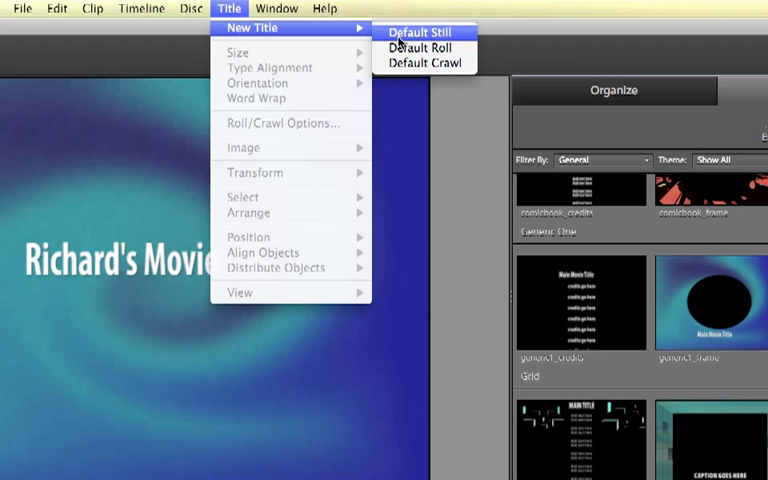
{"action": "mouse_move", "coordinate": [410, 64]}
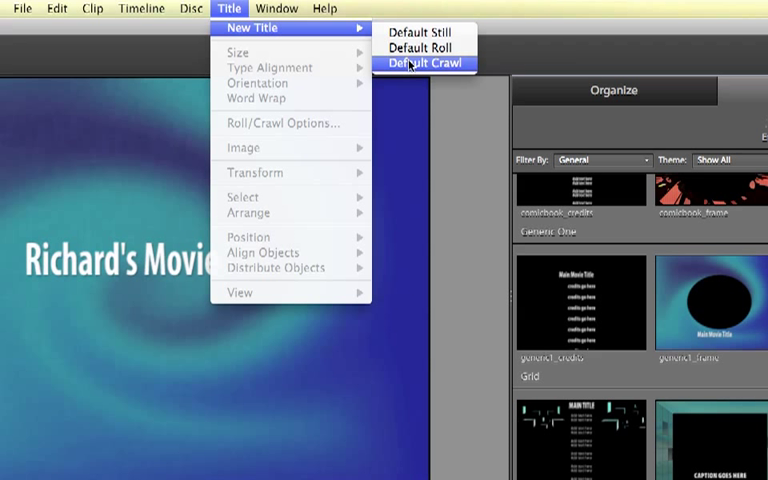
{"action": "mouse_move", "coordinate": [420, 32]}
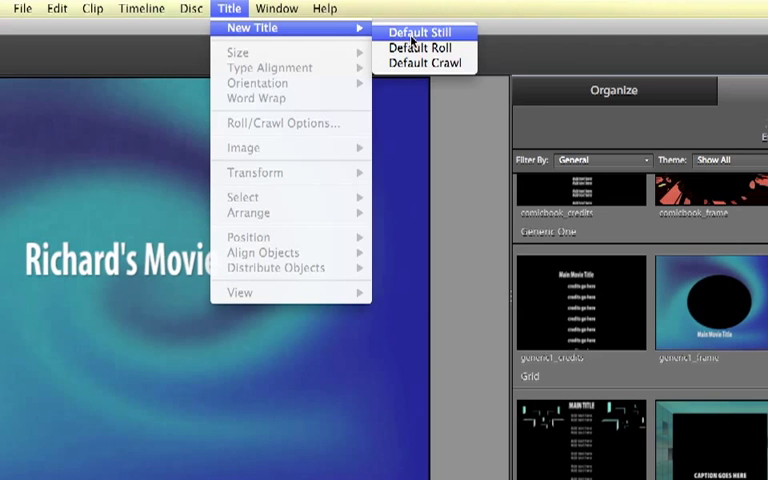
{"action": "left_click", "coordinate": [416, 32]}
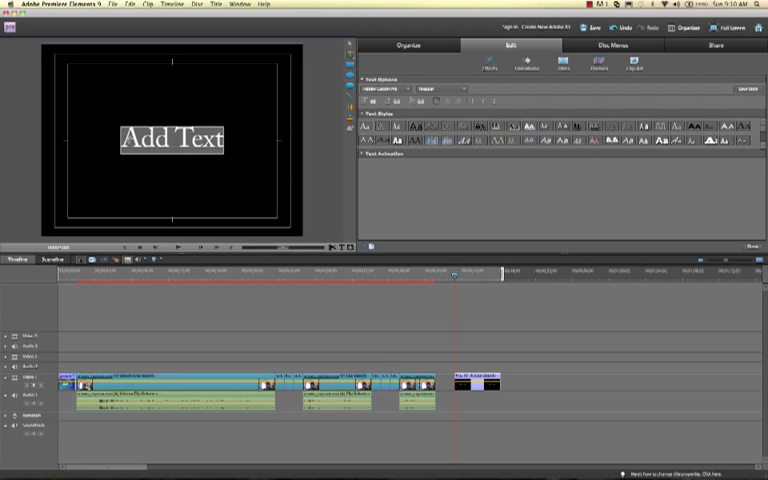
- Make the closing still title read The End in place of the Add Text placeholder
{"action": "type", "text": "The End"}
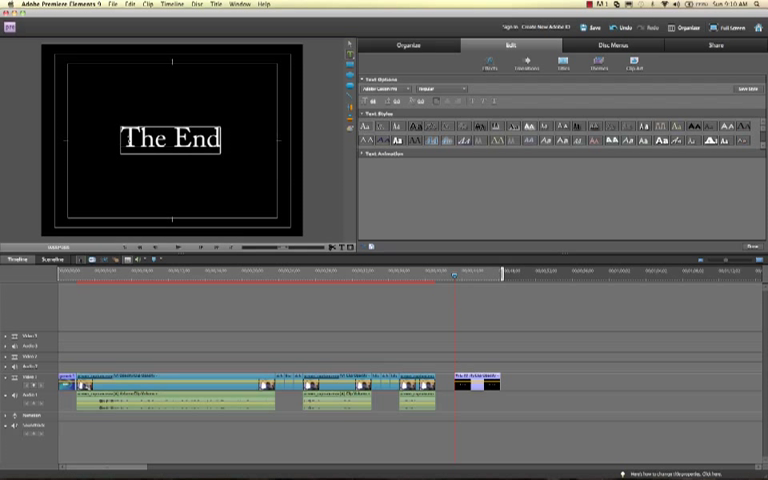